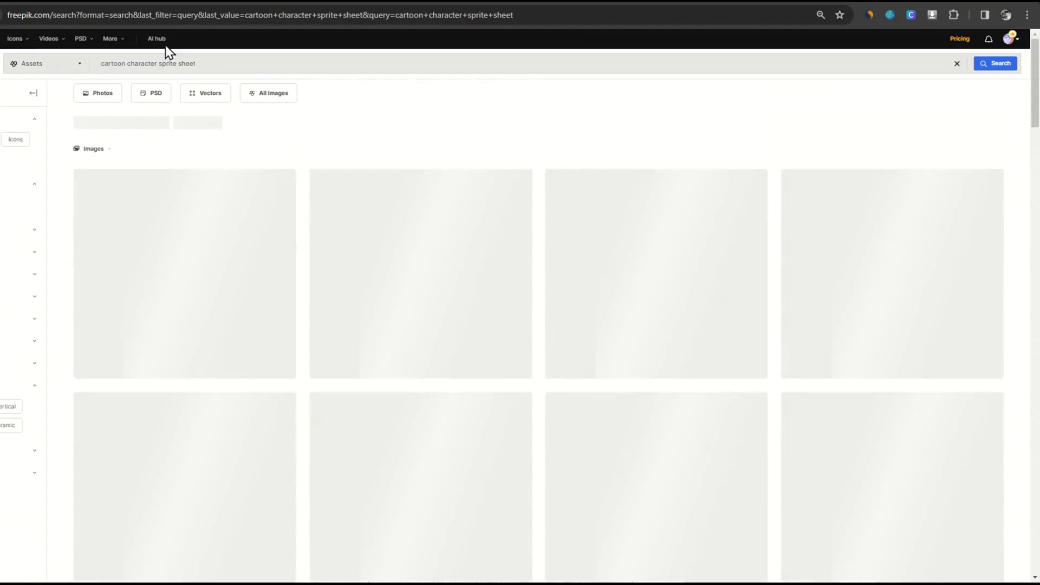
Preview the sporty guy sprite sheet, then view the creator's multi-pose character sets
scroll("down", 3)
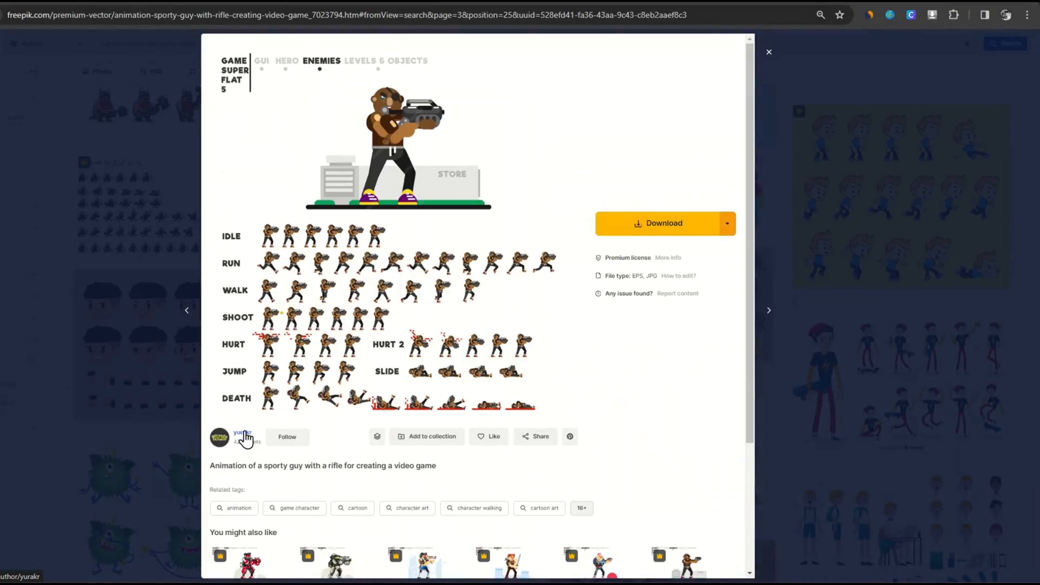
left_click(243, 433)
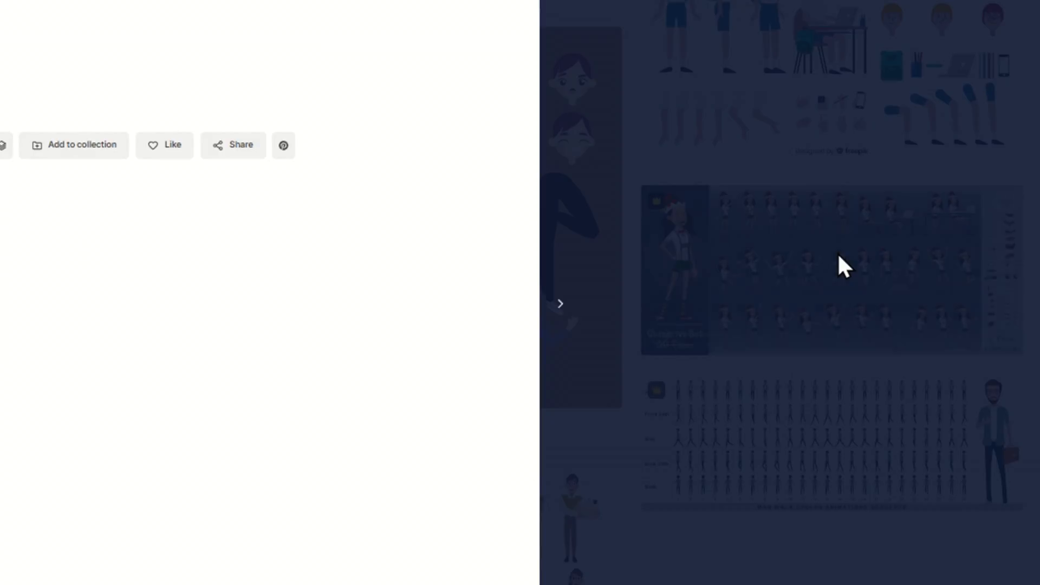
left_click(560, 304)
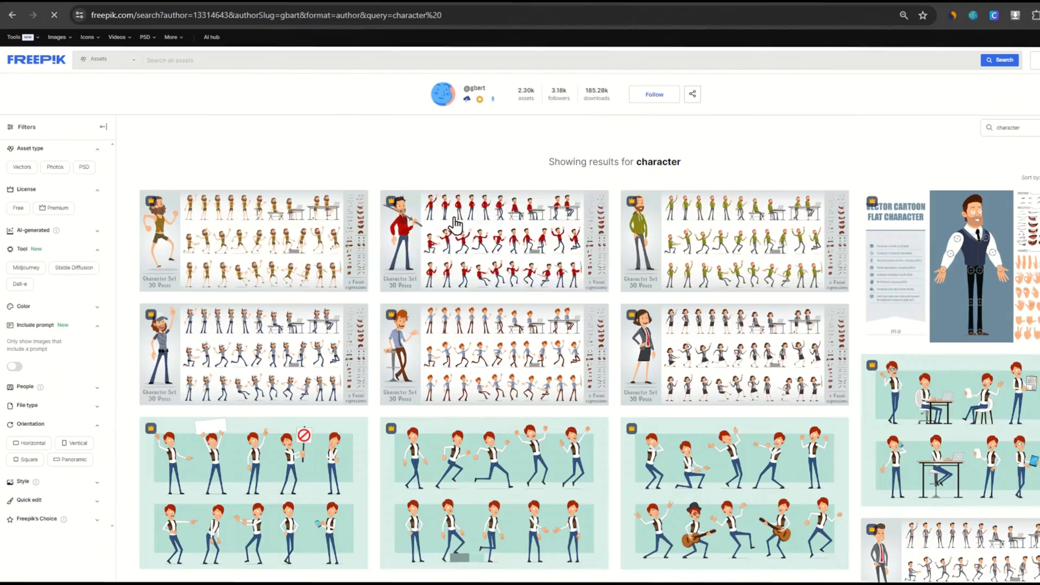
left_click(455, 230)
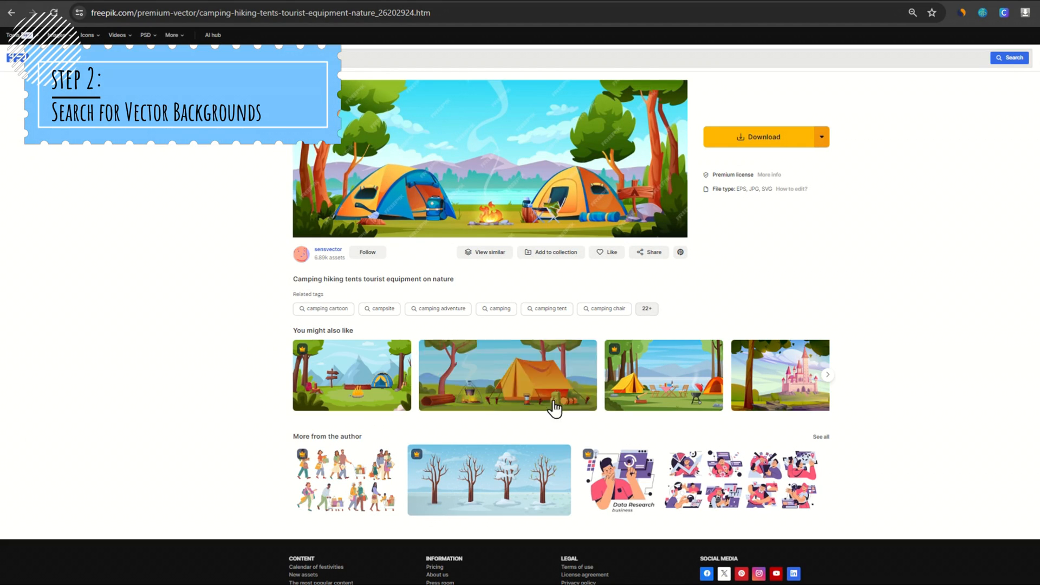
Preview a related camping background and browse the author's camping assets
left_click(507, 375)
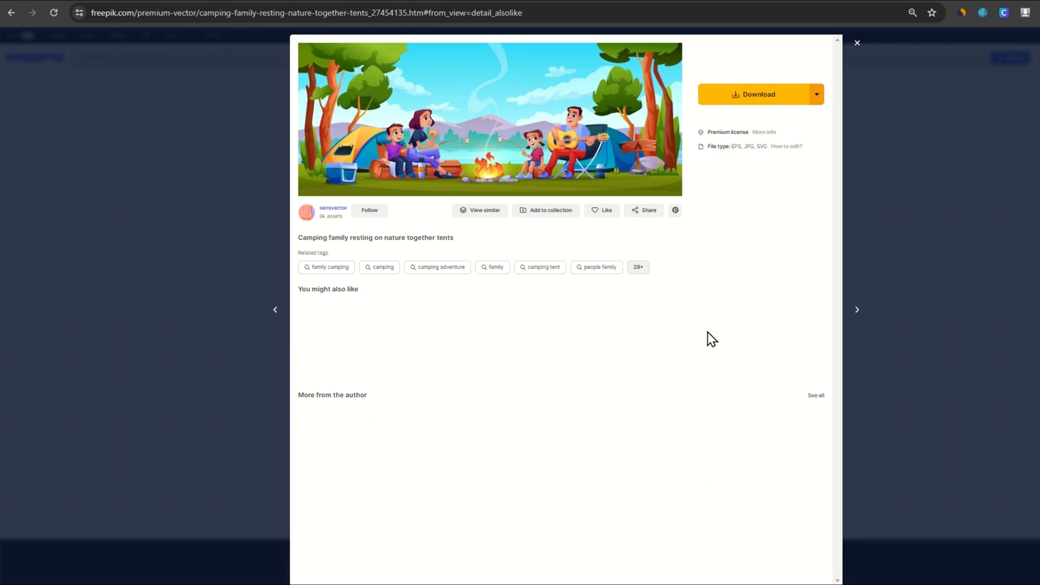
left_click(334, 208)
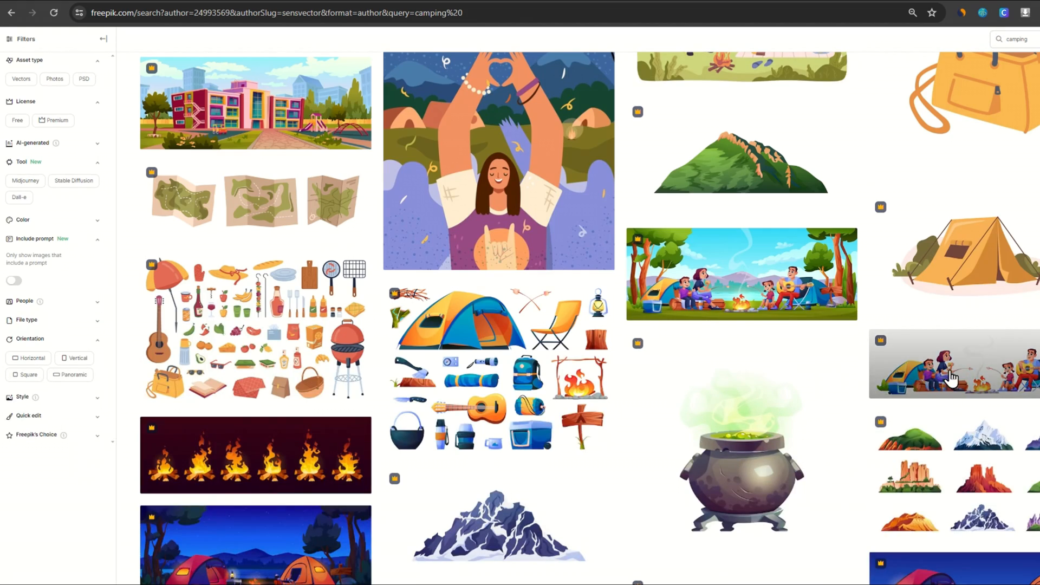
scroll("down", 3)
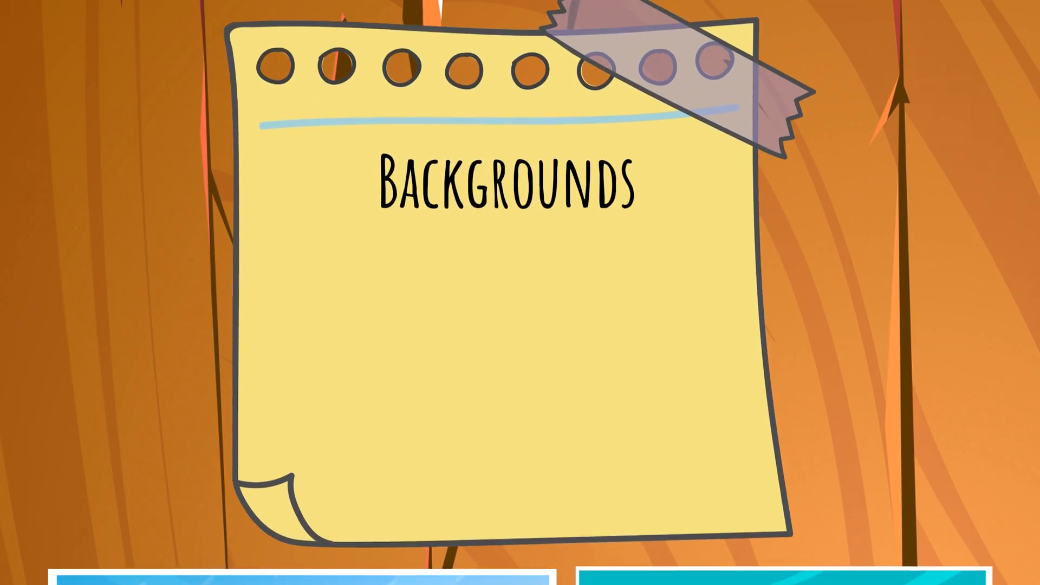
Scroll through the results and download the farm scene from the file-type dropdown
scroll("down", 3)
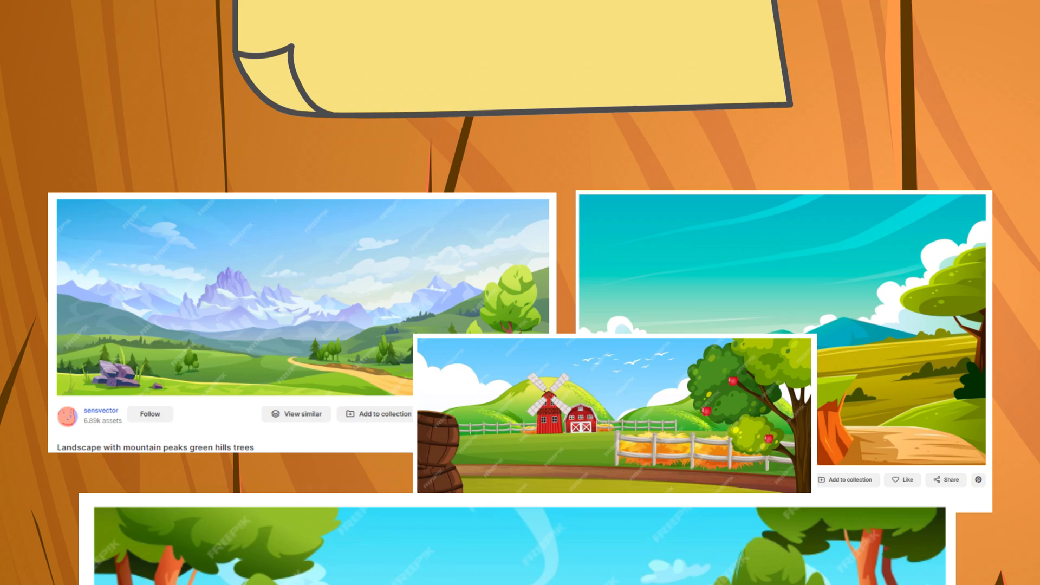
scroll("down", 3)
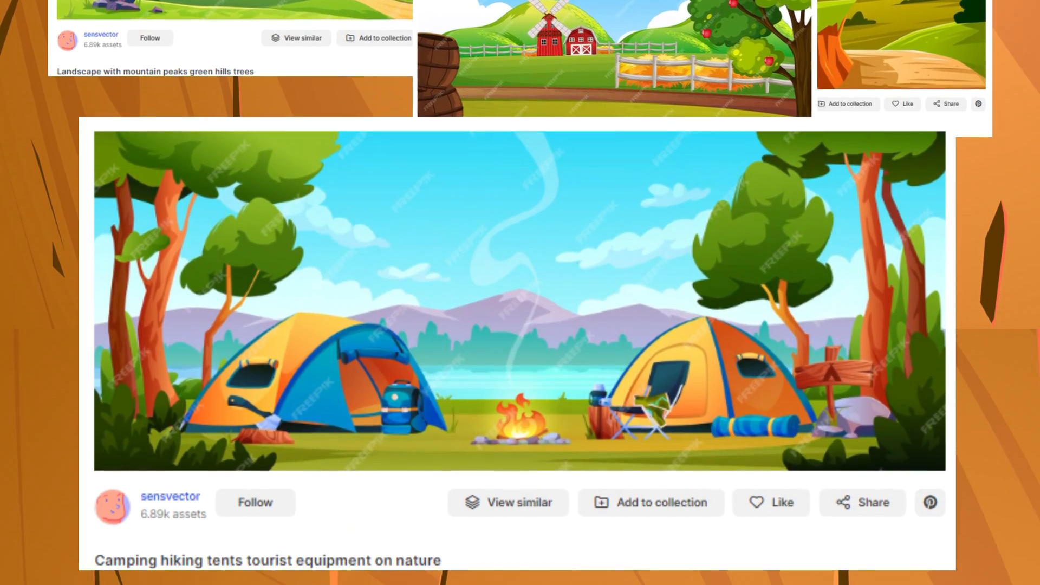
scroll("down", 3)
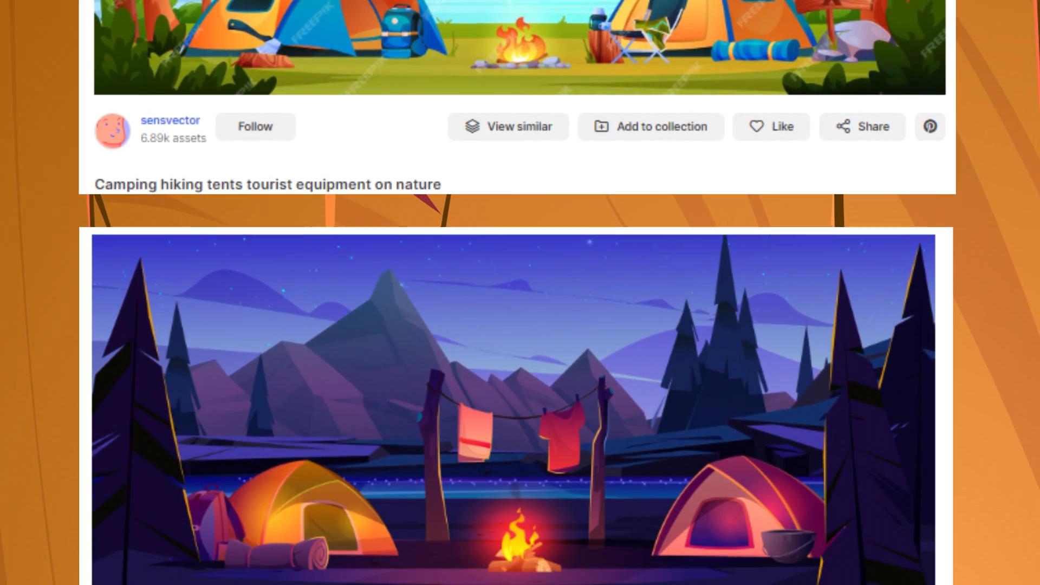
scroll("down", 3)
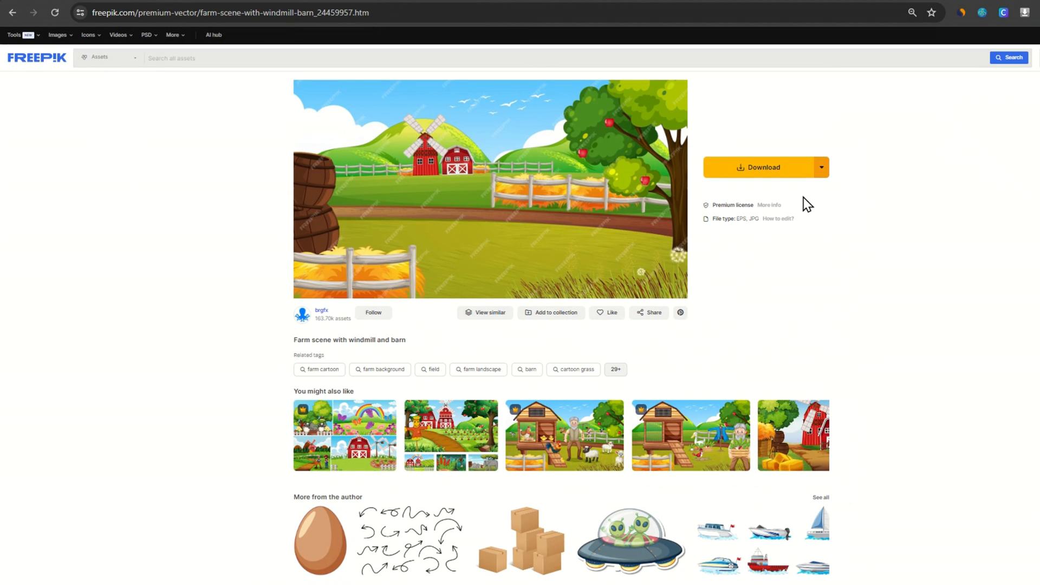
left_click(821, 166)
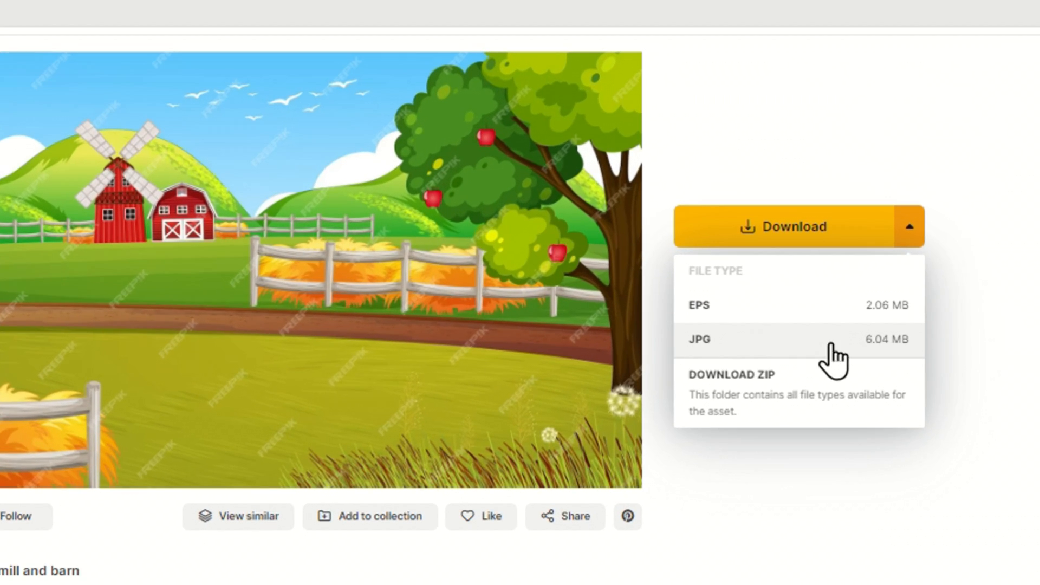
left_click(699, 339)
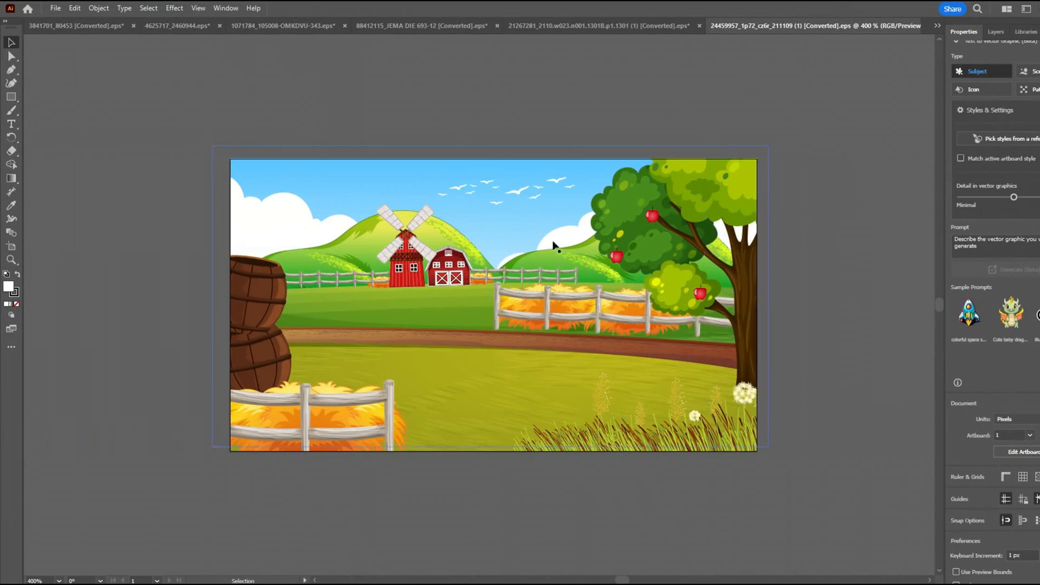
Bring up the object options menu on the farm scene artwork
right_click(551, 242)
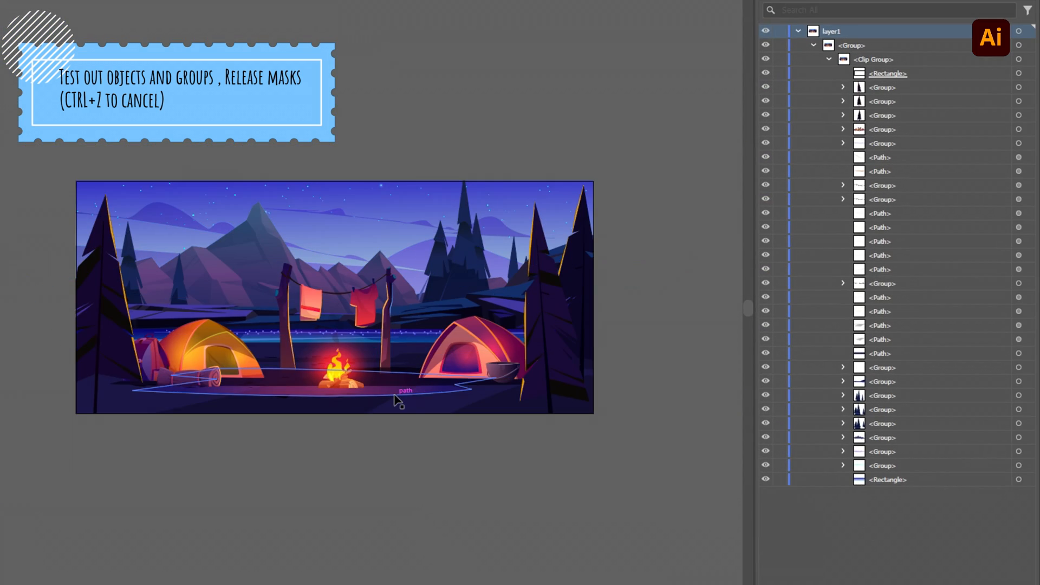
Ungroup the camping scene artwork via its context menu
right_click(392, 400)
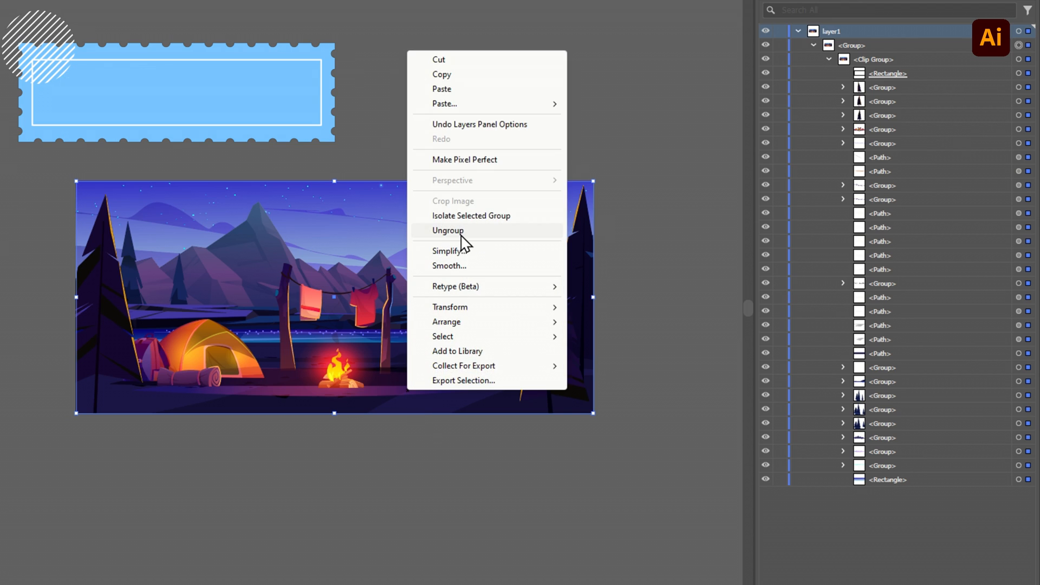
left_click(449, 230)
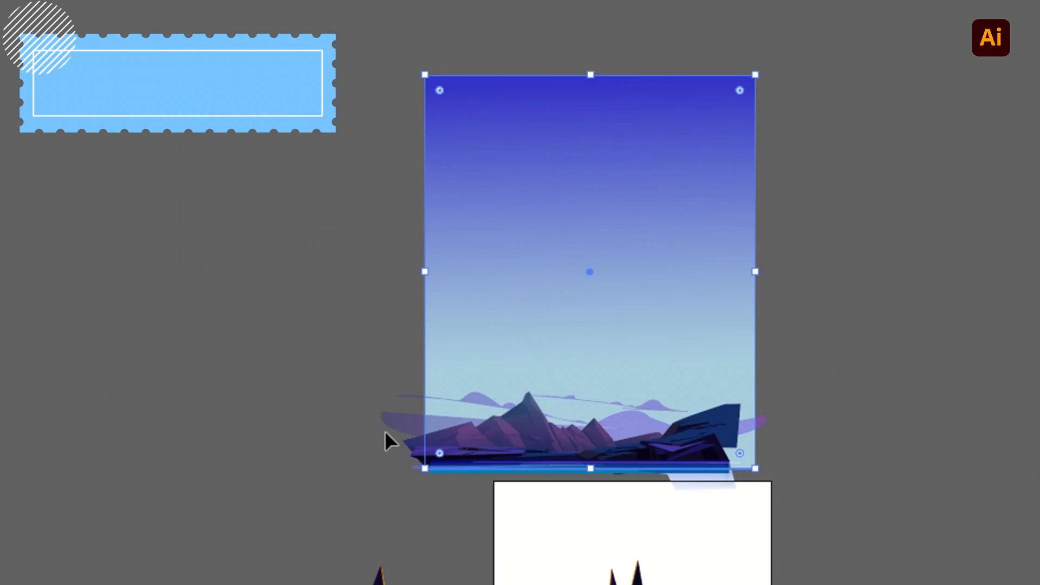
Move the moon higher, then enter the campsite group and shift the tent sideways
left_click_drag(590, 271, 589, 59)
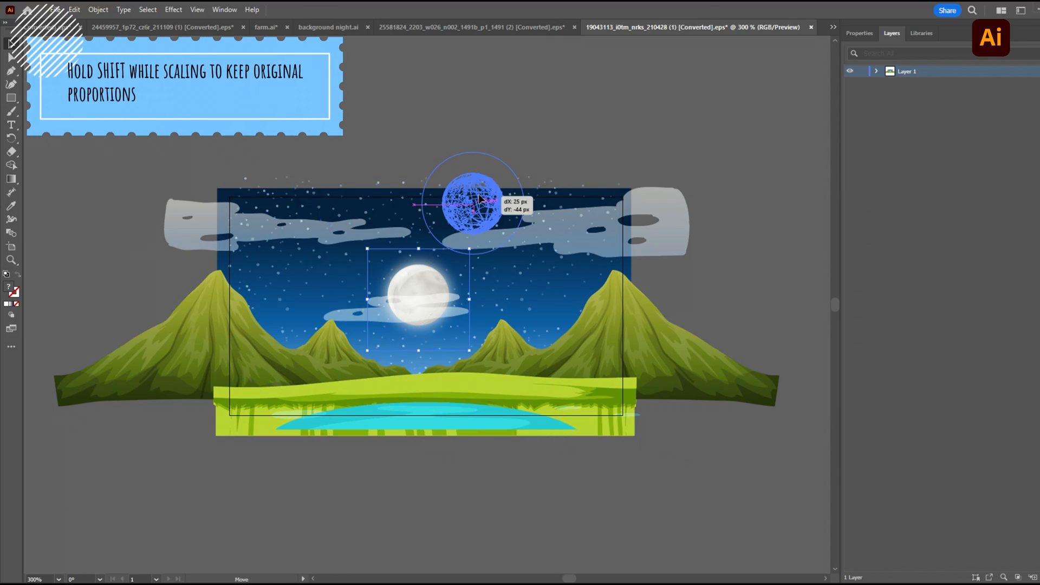
left_click_drag(418, 295, 475, 123)
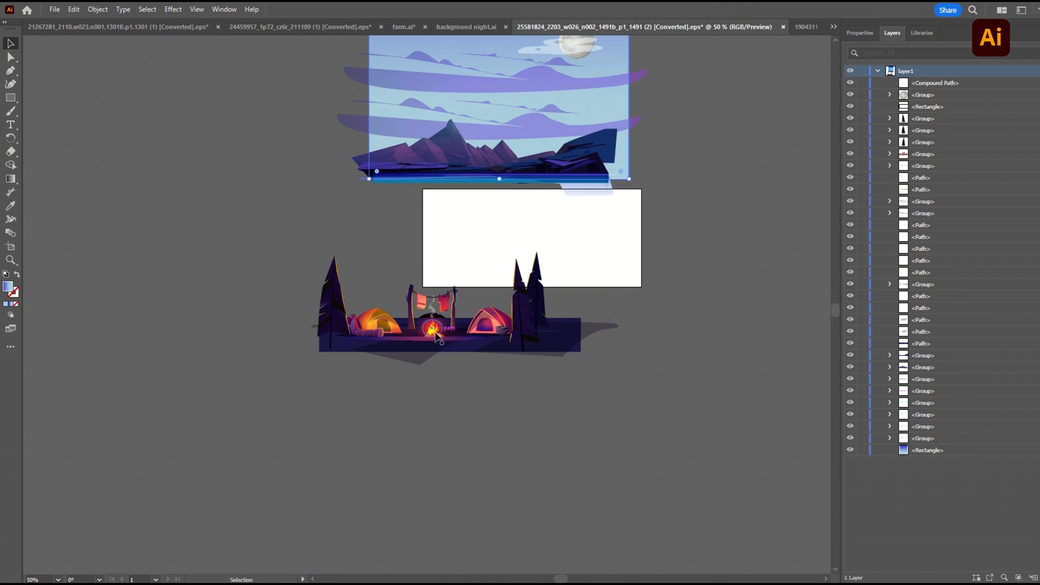
double_click(431, 335)
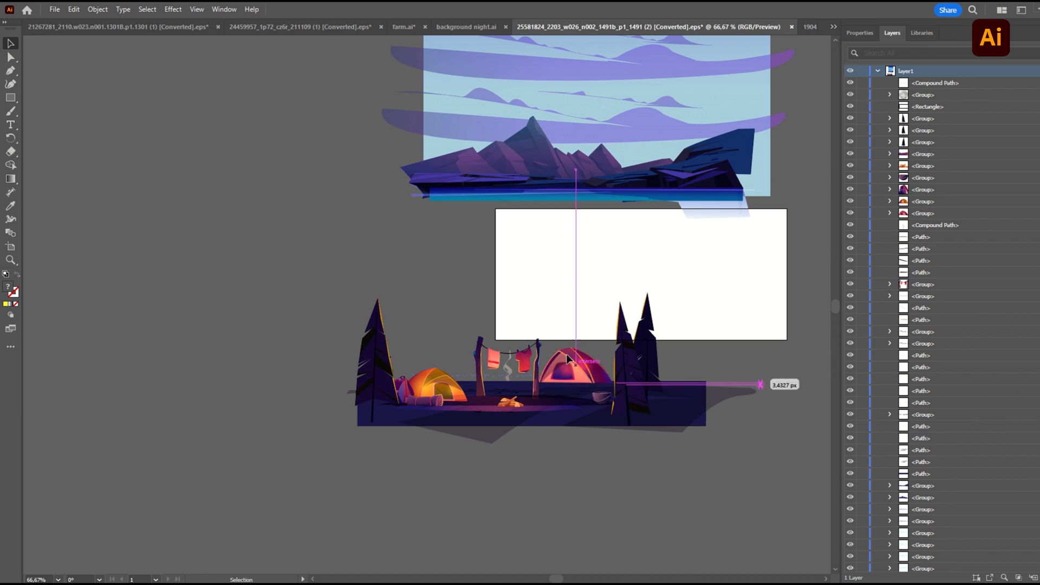
left_click_drag(574, 368, 175, 228)
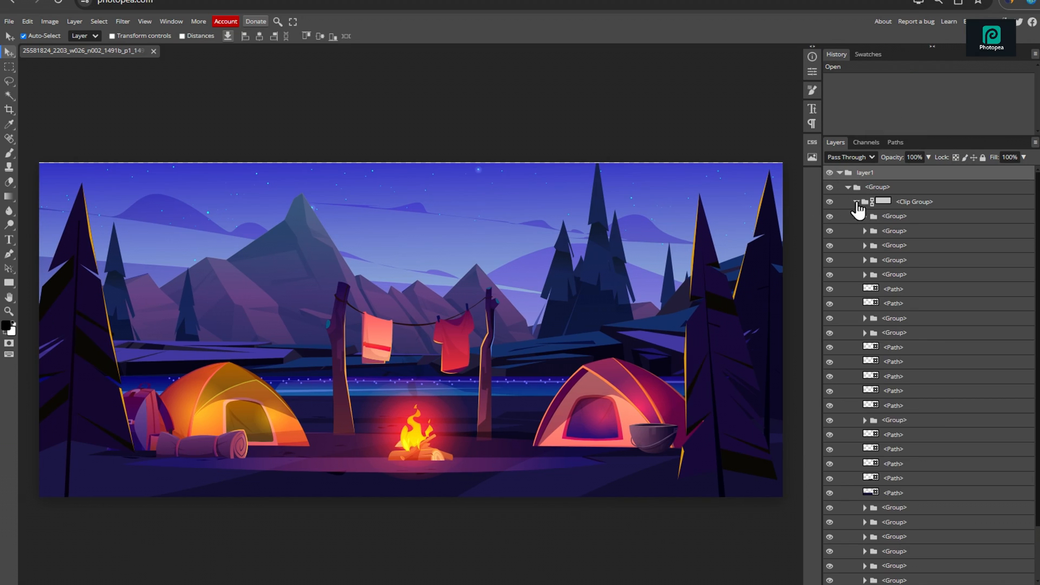
Expand the clip group, toggle visibility to identify layers, and move foreground objects lower
left_click(856, 202)
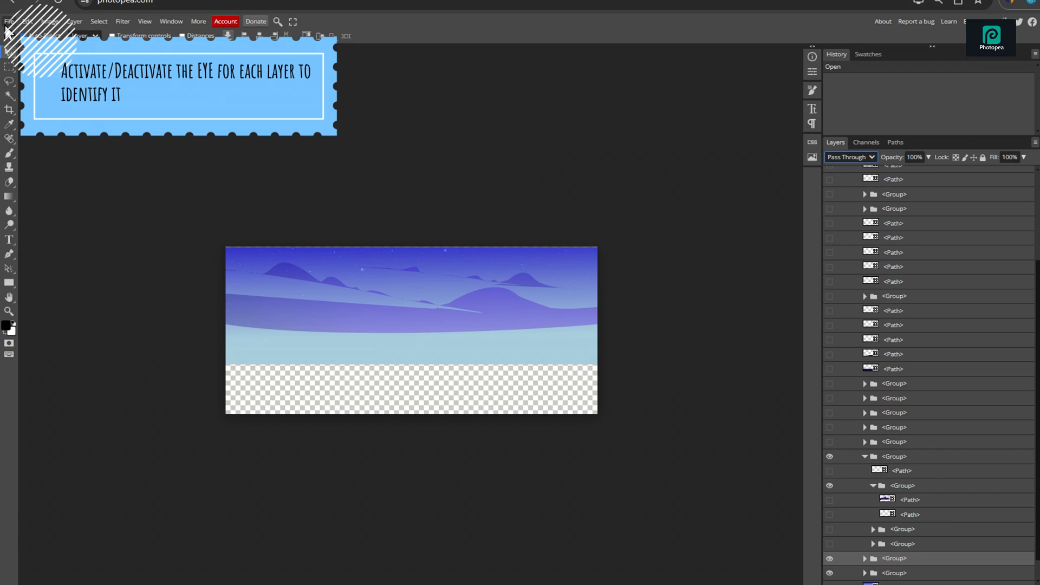
left_click(7, 22)
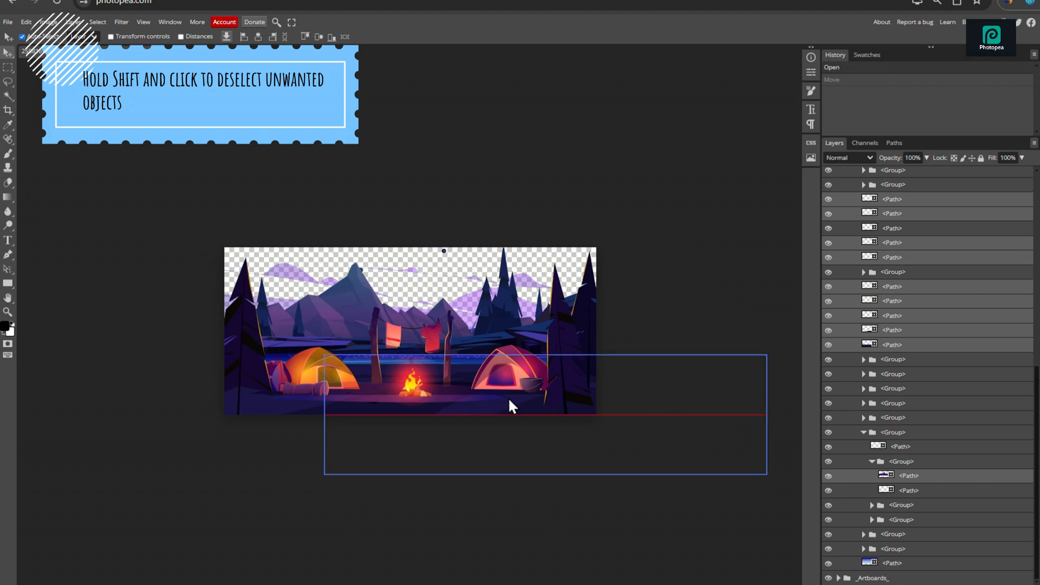
left_click_drag(511, 406, 213, 345)
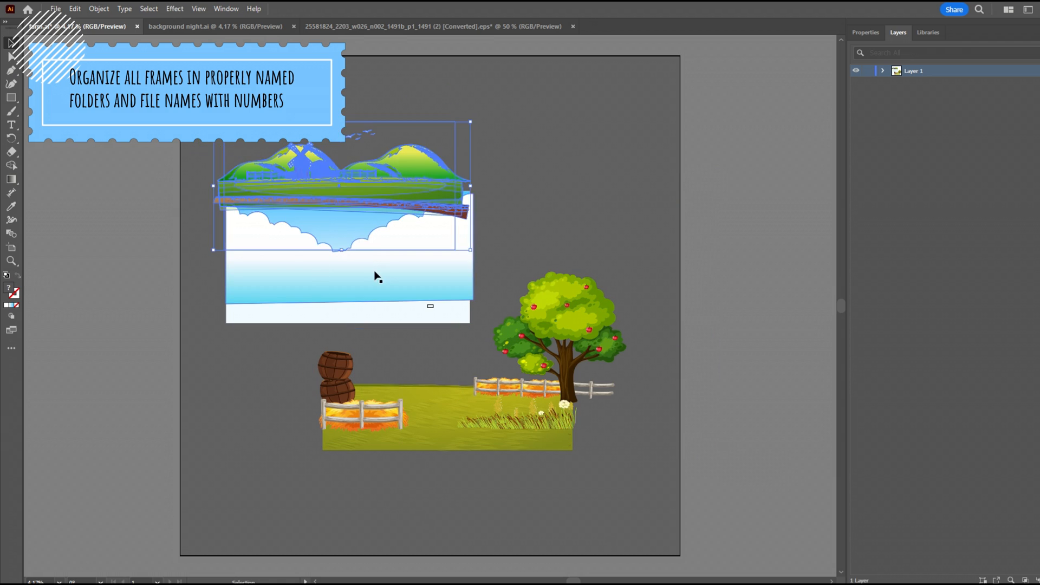
Select the hills piece, then bring up options for a moved character pose
left_click(648, 26)
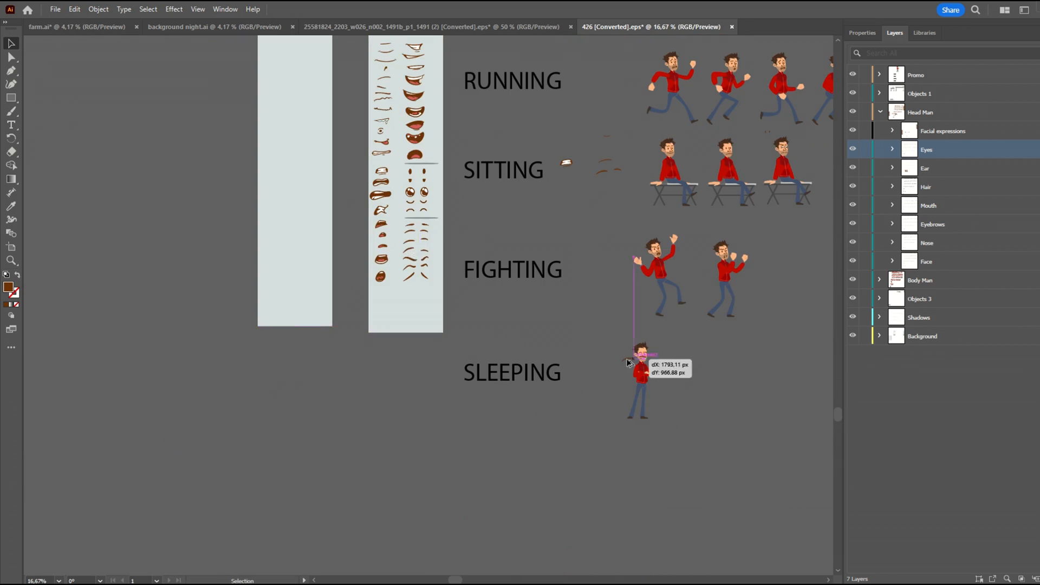
right_click(364, 154)
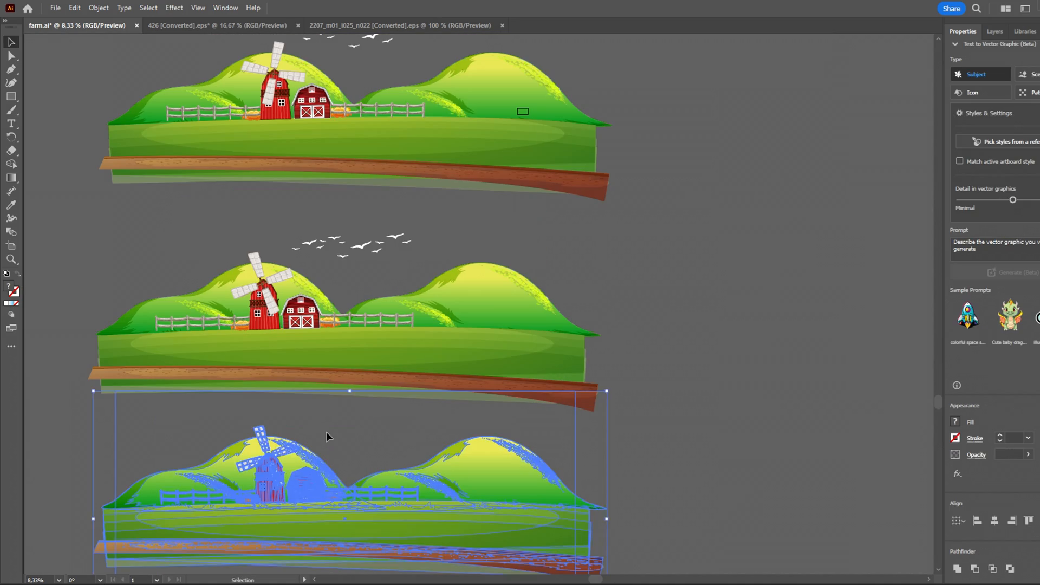
Switch to the toilet roll document and select points along the roll's outer edge
left_click(401, 23)
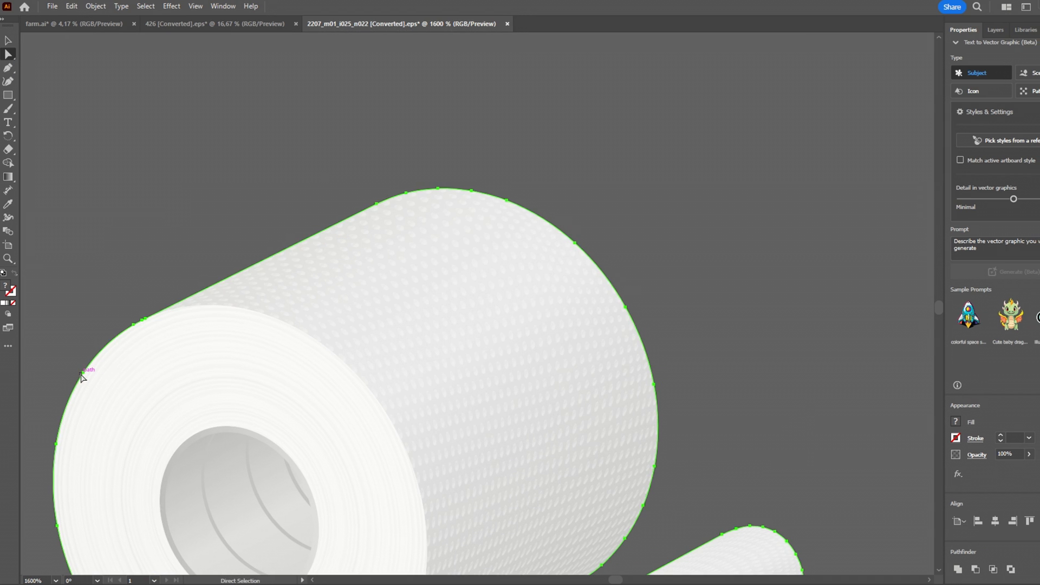
left_click_drag(82, 373, 146, 322)
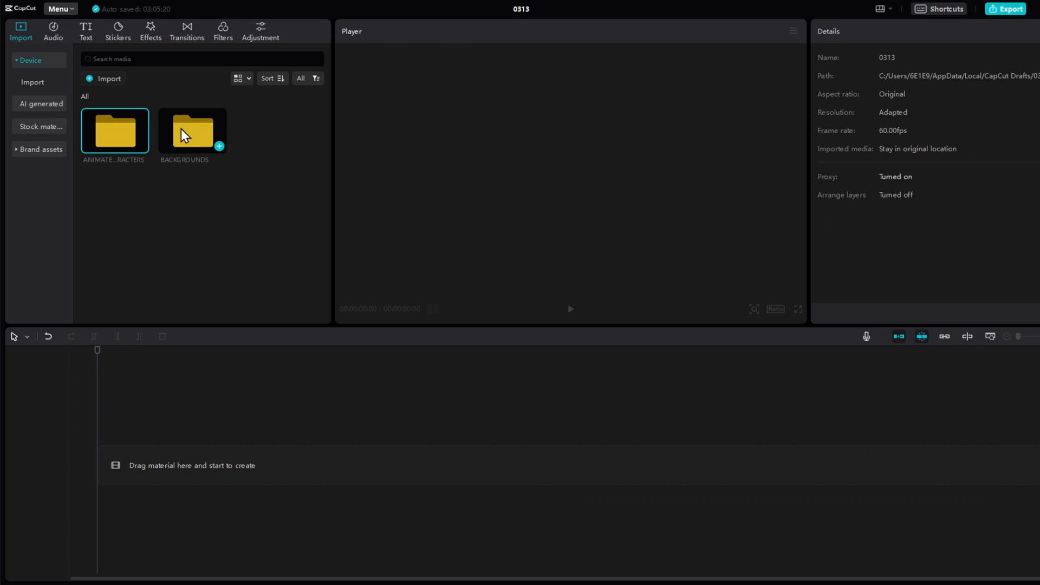
Browse ANIMATED CHARACTERS into the man's saying-no frames, then the mosquito's singing folder
double_click(191, 130)
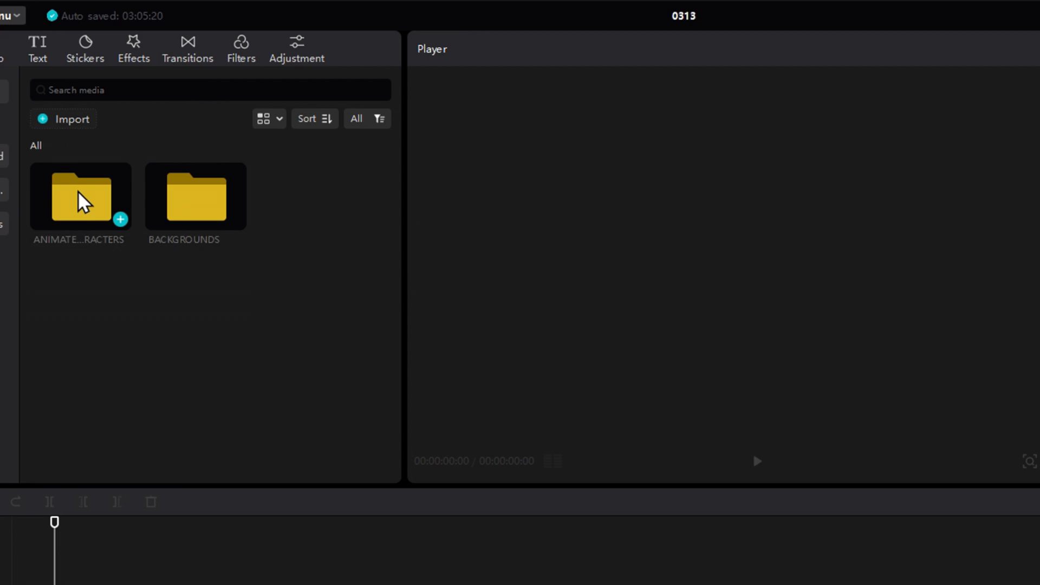
double_click(79, 197)
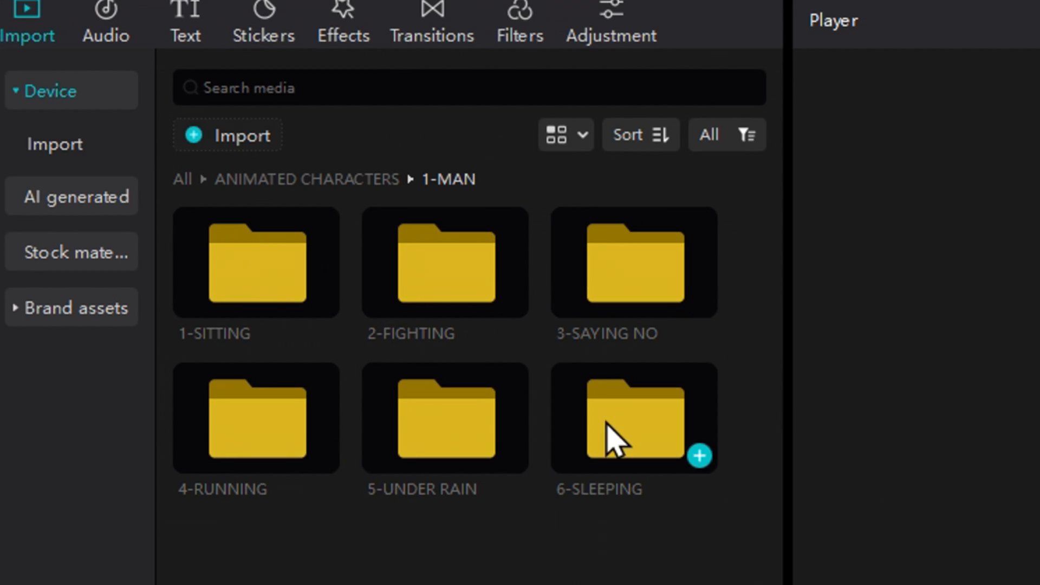
double_click(633, 269)
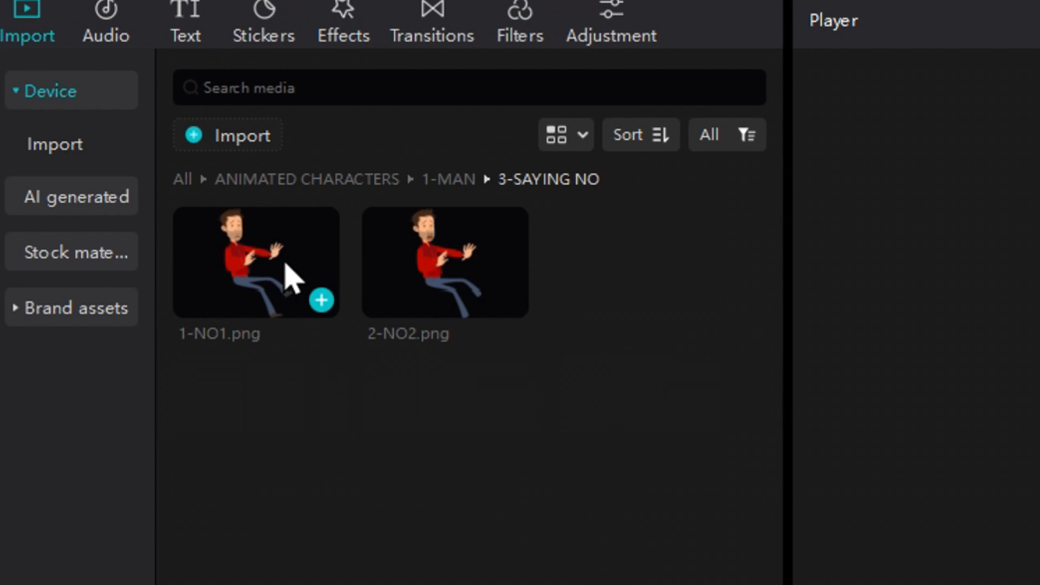
left_click(446, 264)
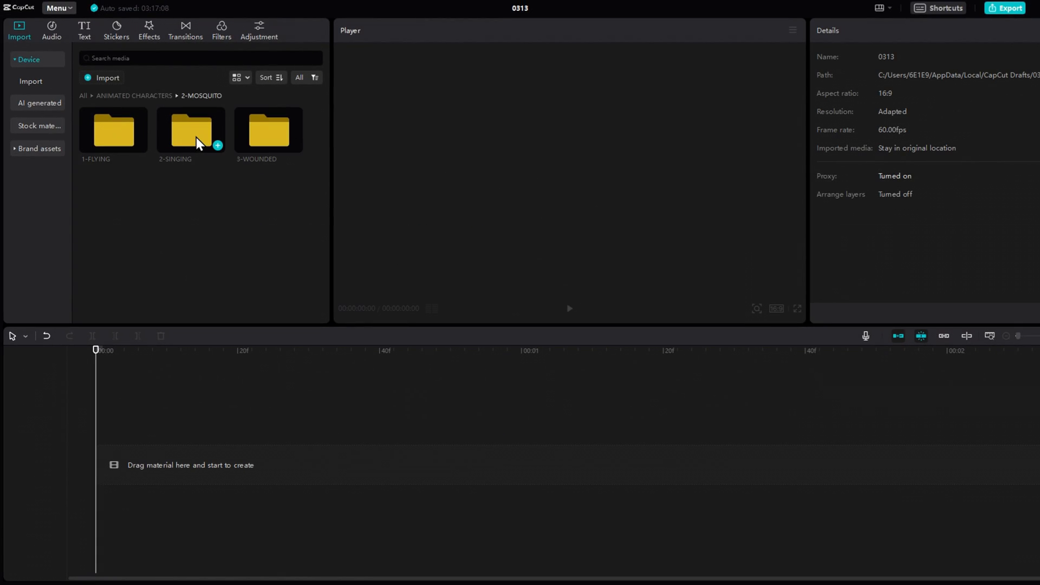
double_click(191, 130)
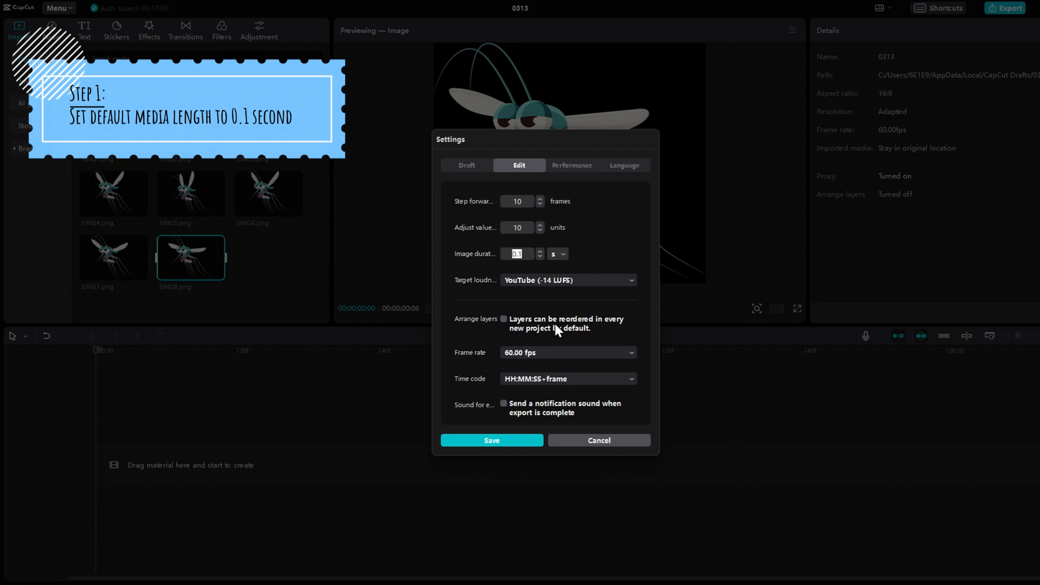
Save the 0.1 s image duration, select SING1–SING8 and play the looping mosquito animation
left_click(492, 440)
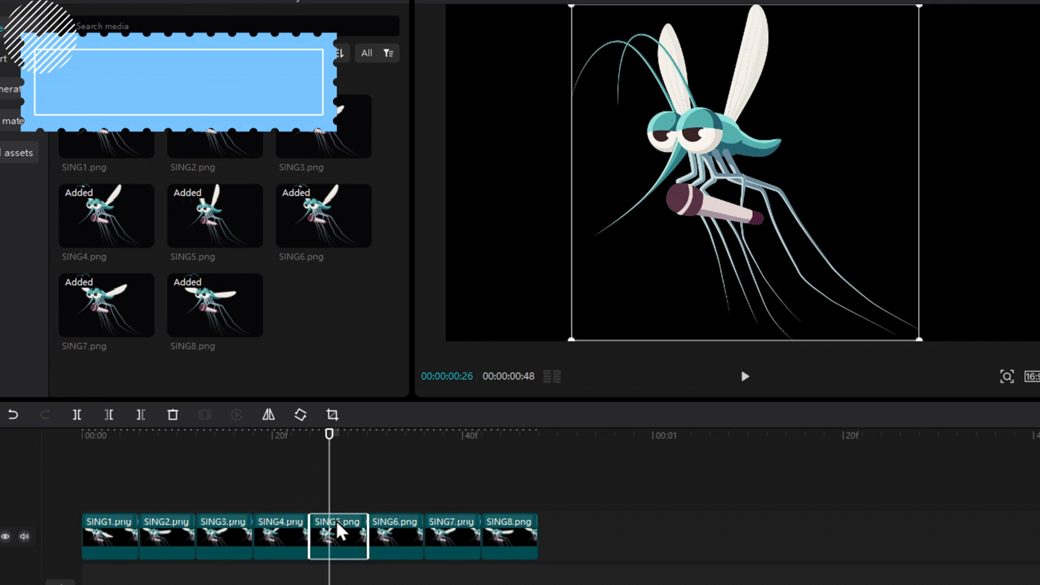
left_click_drag(338, 536, 280, 501)
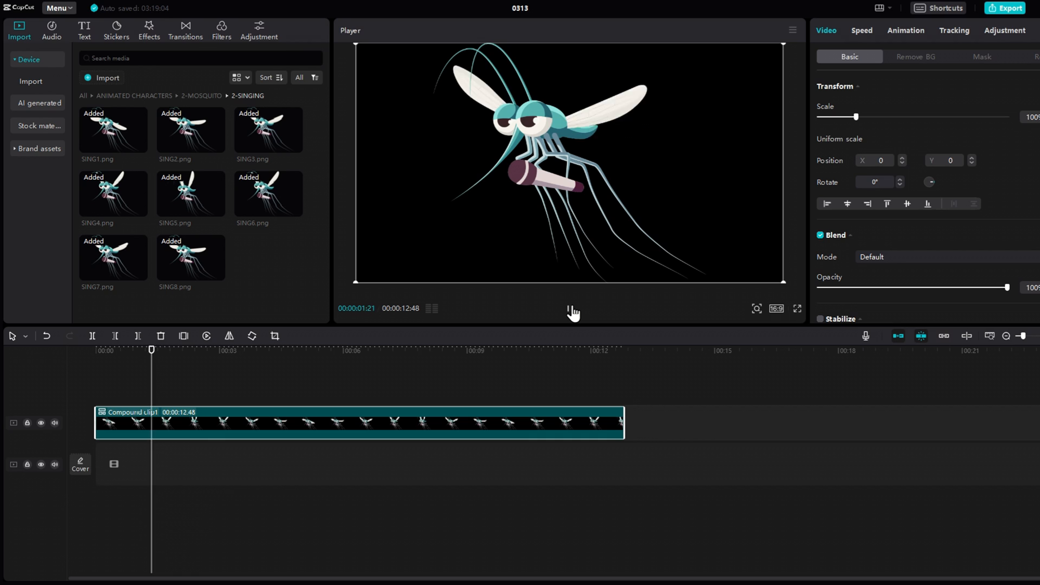
left_click(862, 30)
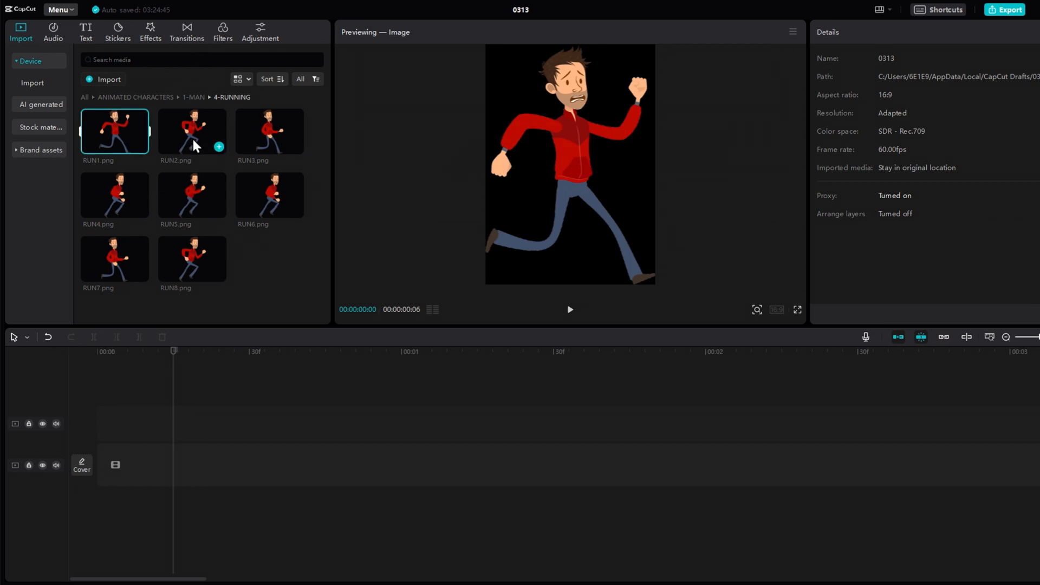
Preview the running man frames before building the RUN1–RUN8 compound clip
left_click(192, 258)
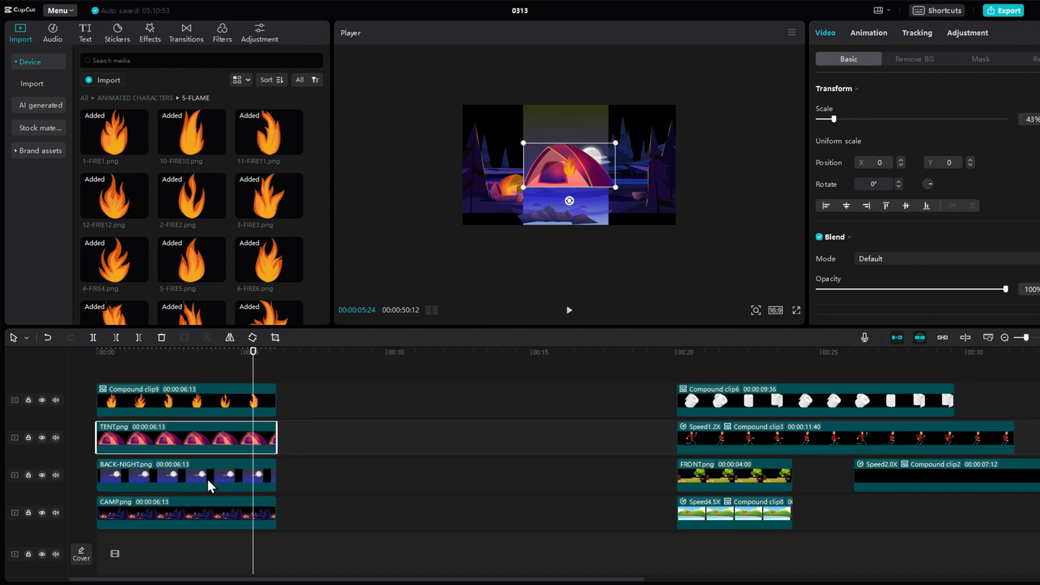
Keyframe the camp and night background layers' scale and position and ease the scale curve
left_click(795, 309)
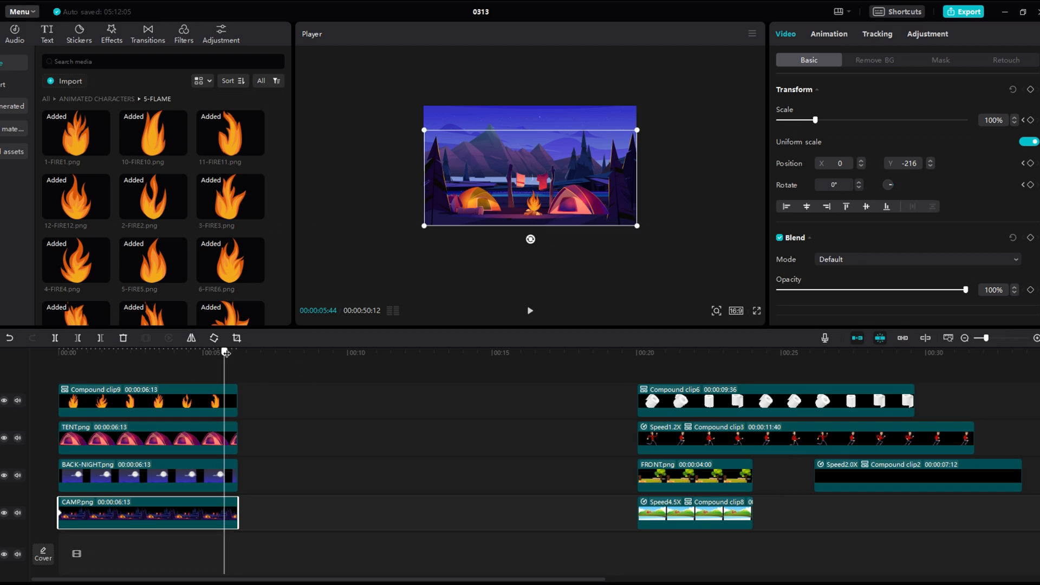
left_click(147, 438)
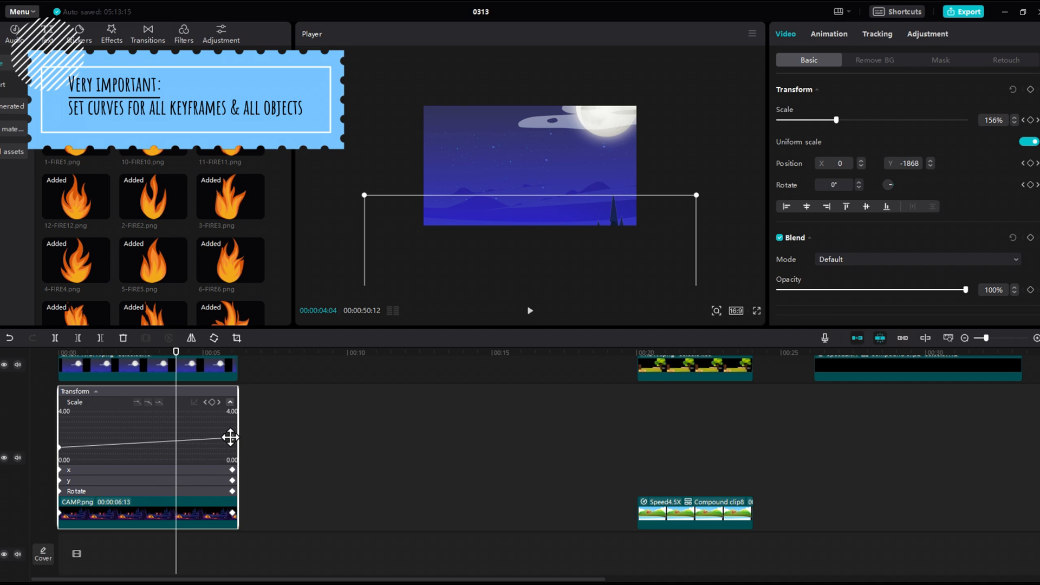
left_click(195, 402)
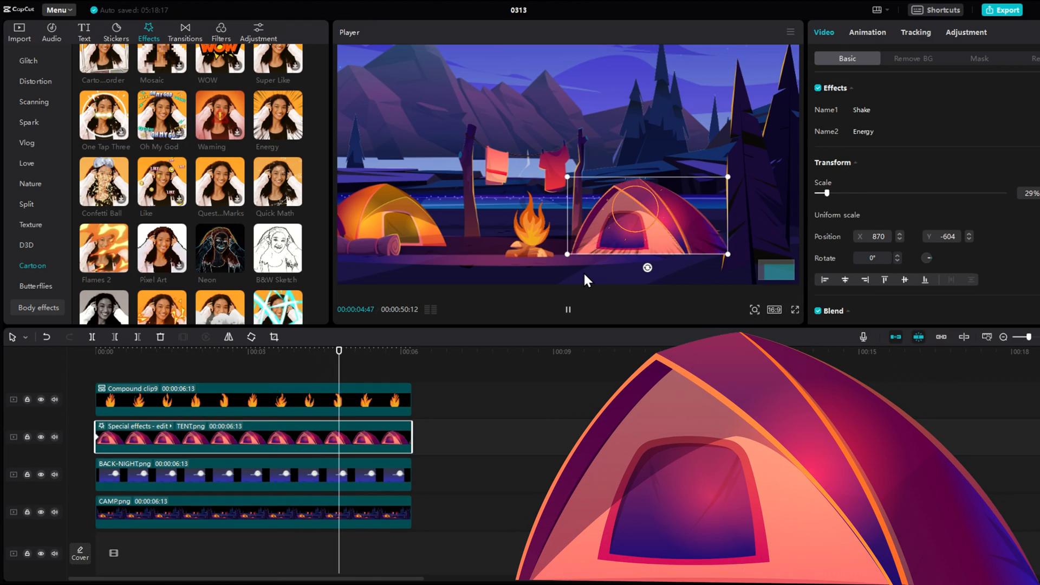
Preview the tent's Shake and Energy effects and set SPOT LIGHT to Darken blending
left_click(21, 32)
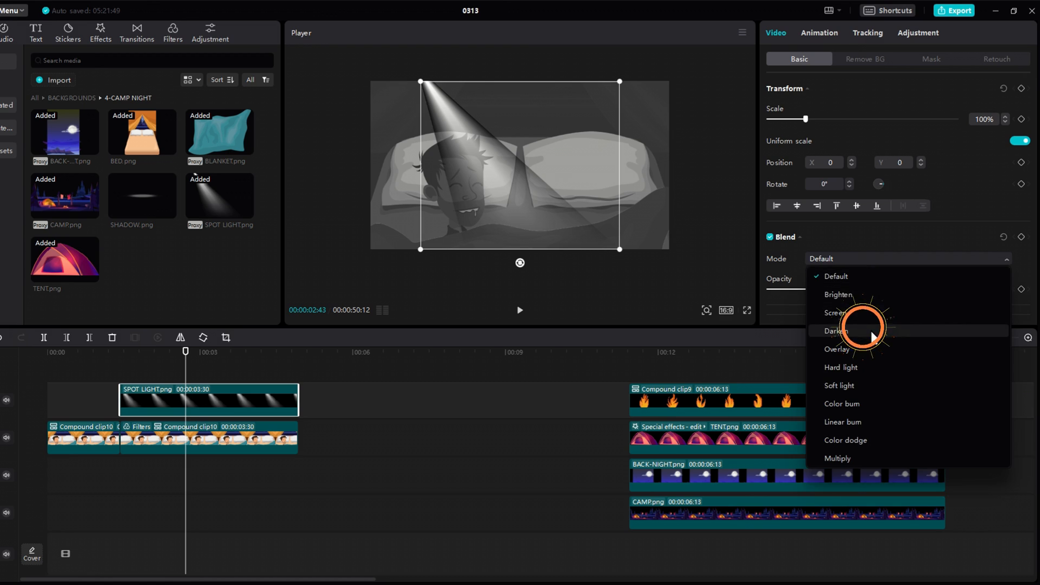
left_click(838, 295)
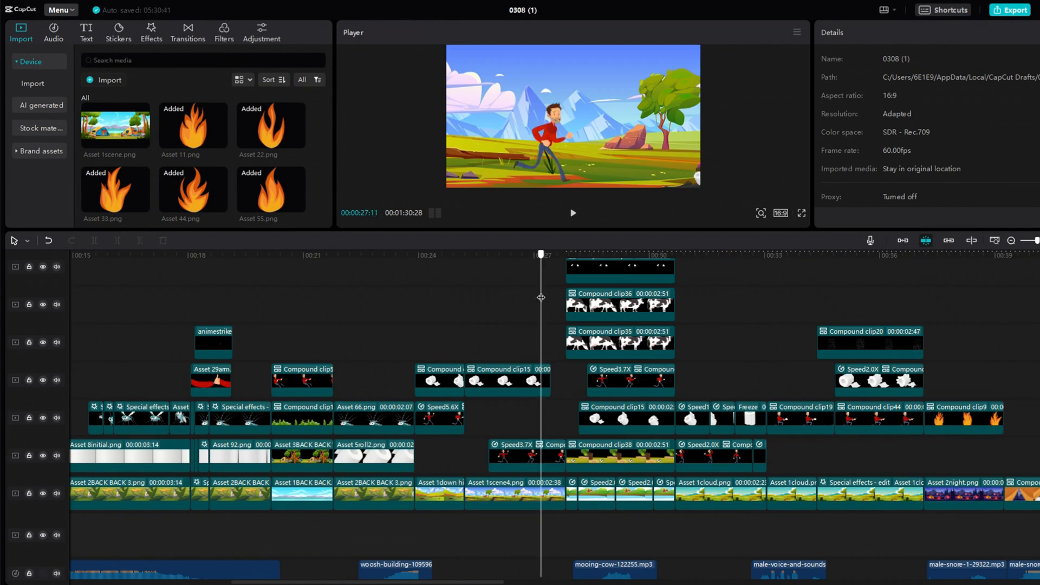
Preview the running meadow and bedroom scenes along the timeline of draft 0308 (1)
left_click(756, 254)
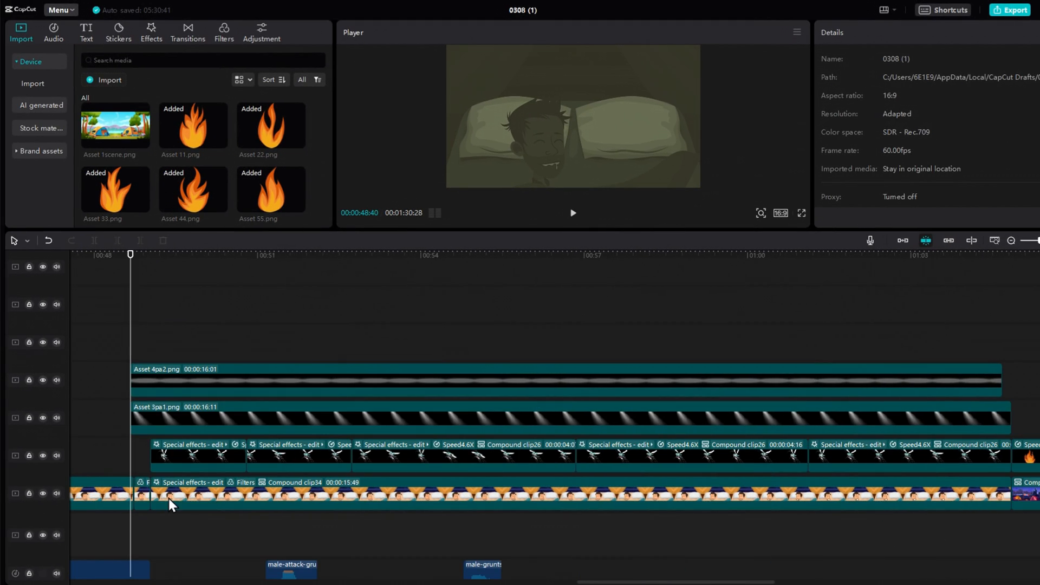
left_click(171, 503)
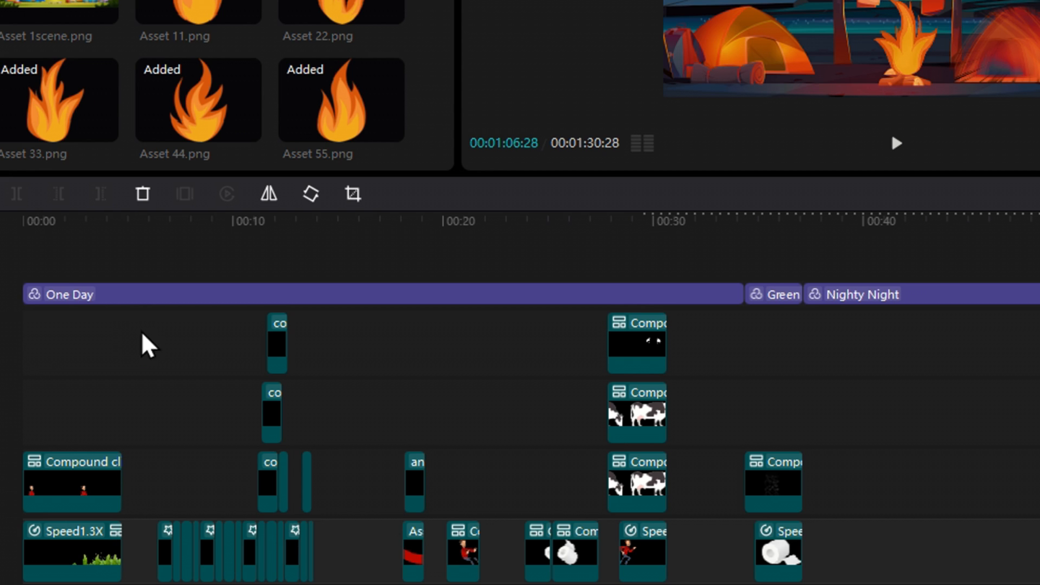
left_click(761, 223)
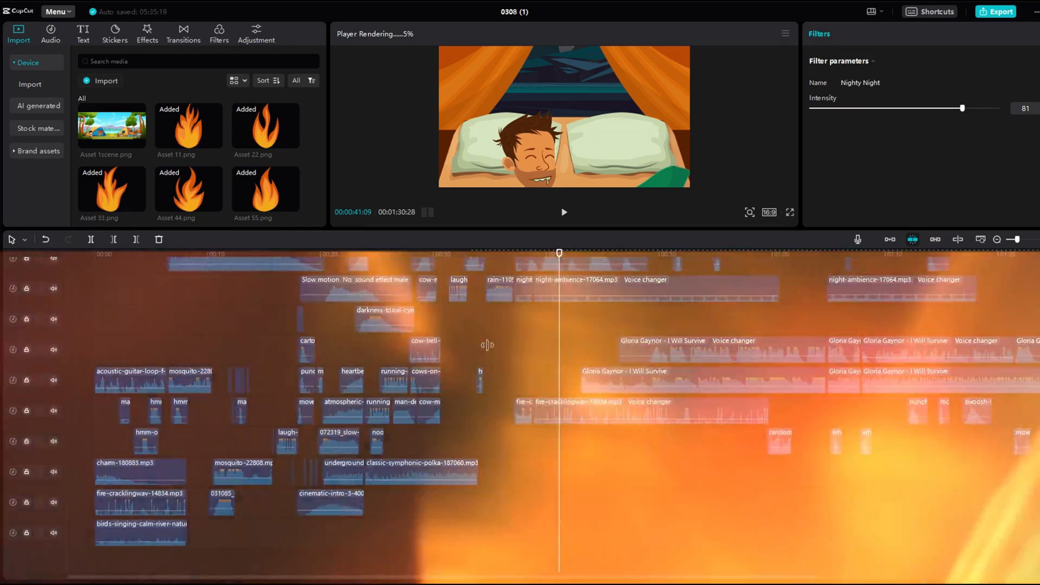
Apply Vocal isolation > Remove vocal to the Gloria Gaynor I Will Survive clip
right_click(582, 407)
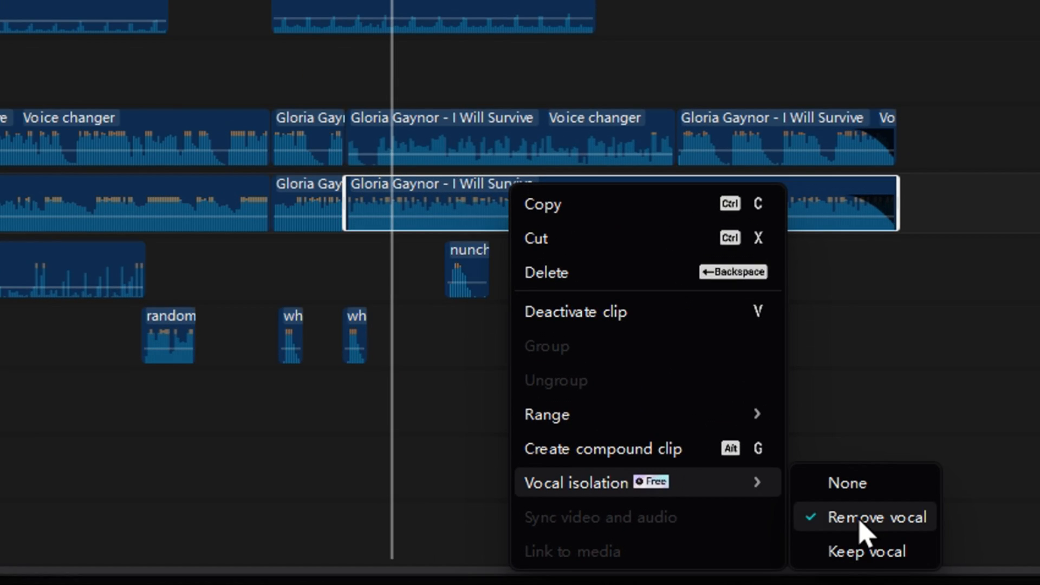
left_click(867, 517)
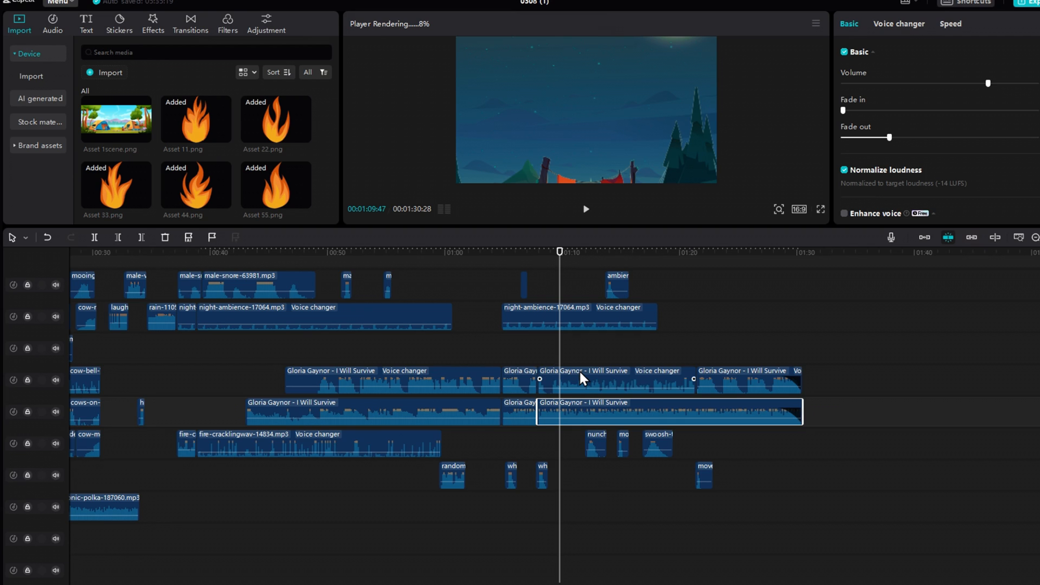
left_click(899, 24)
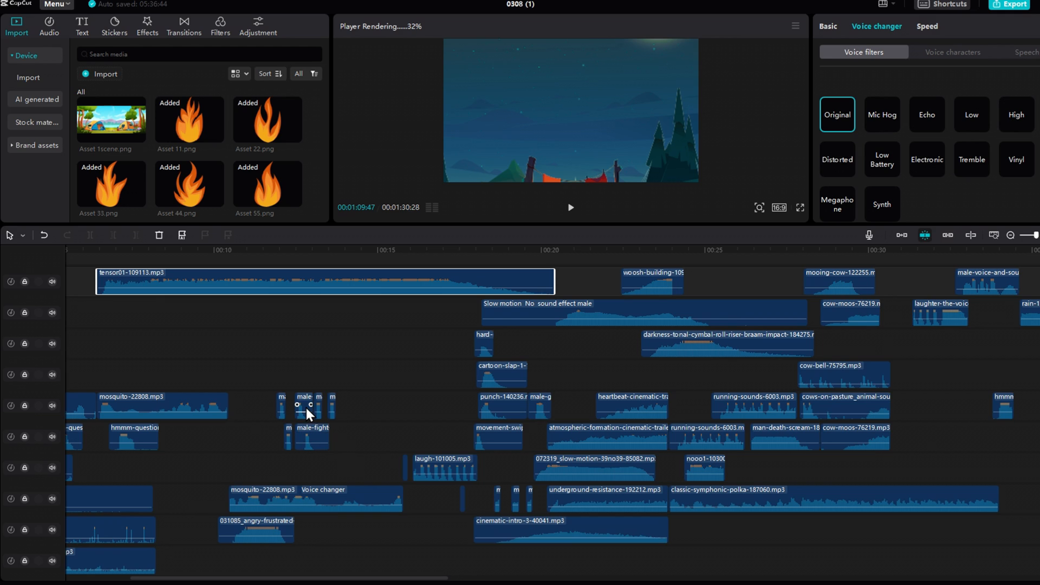
scroll("right", 3)
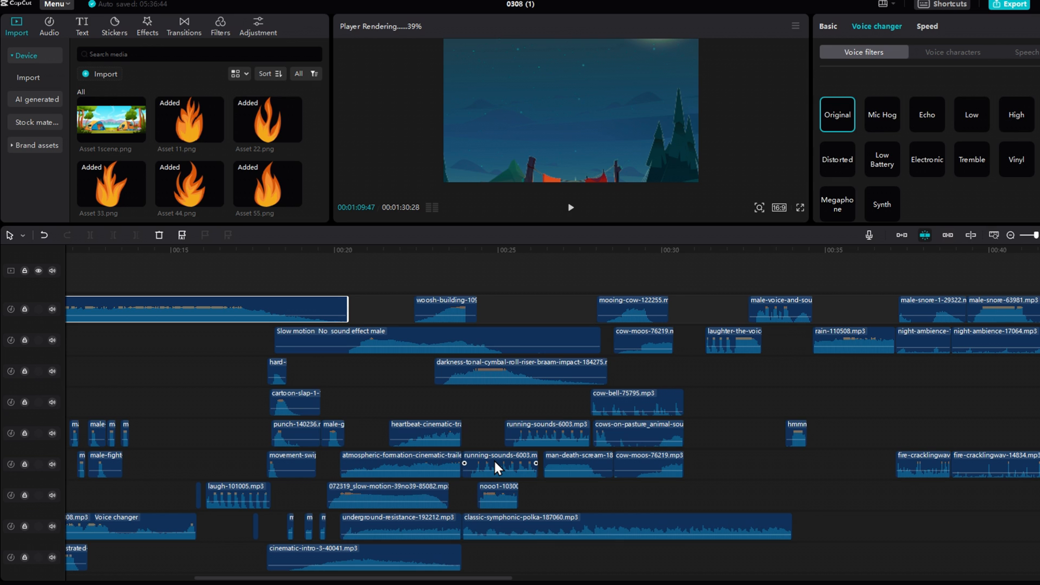
scroll("right", 3)
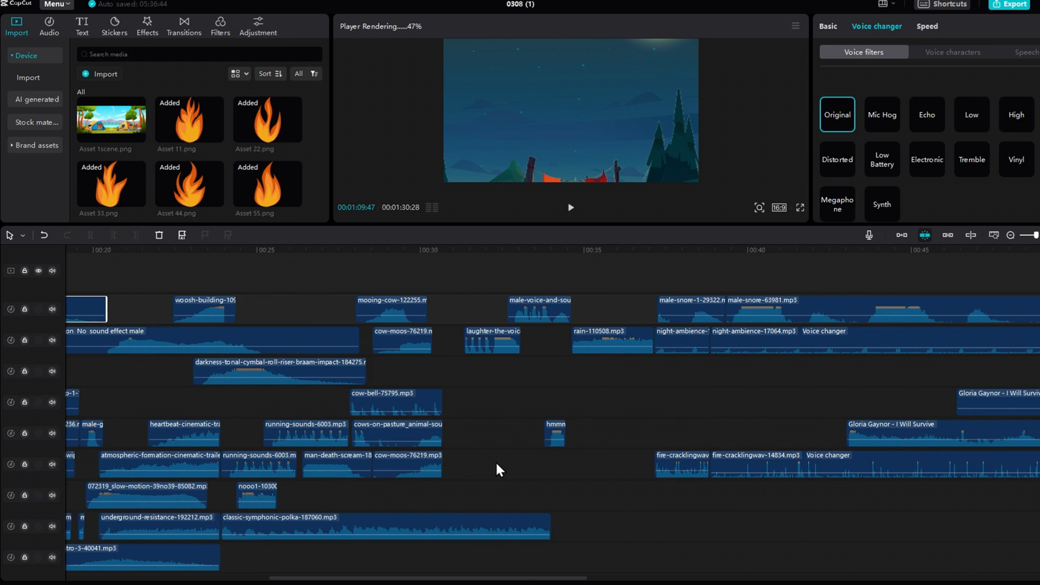